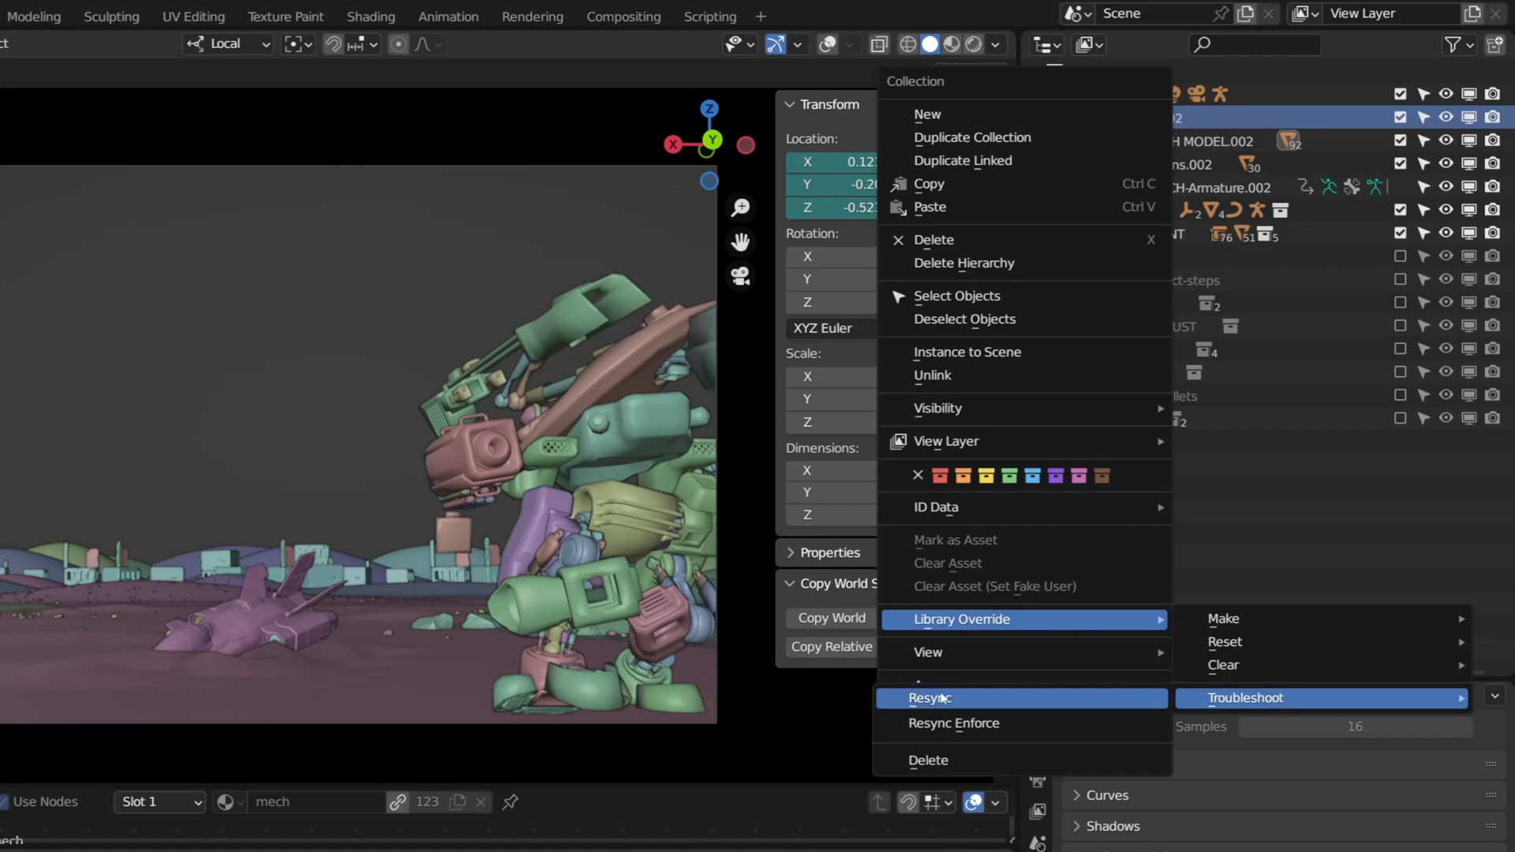
mouse_move(937, 700)
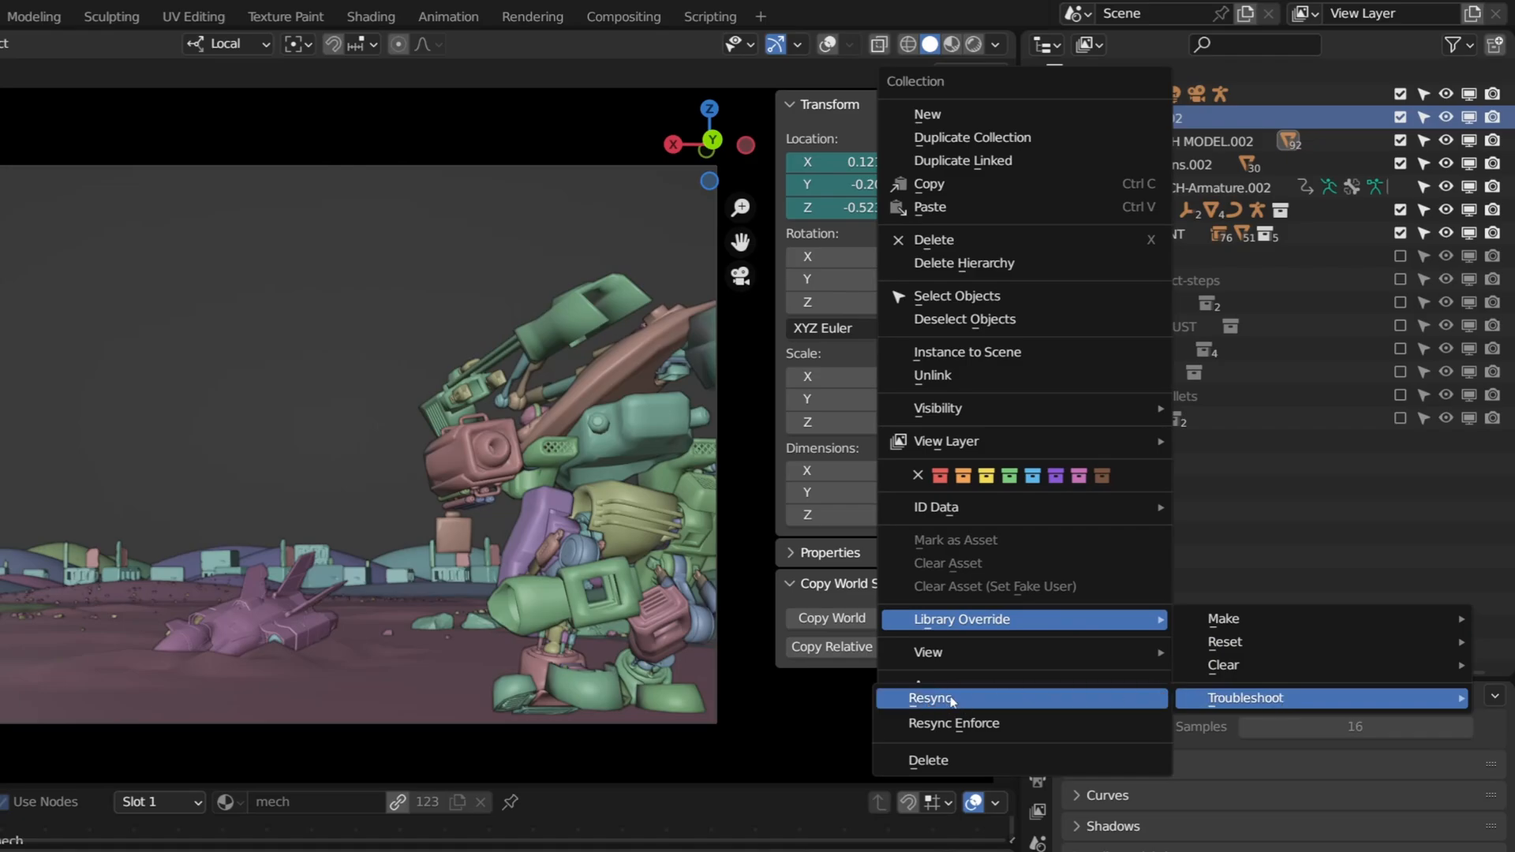